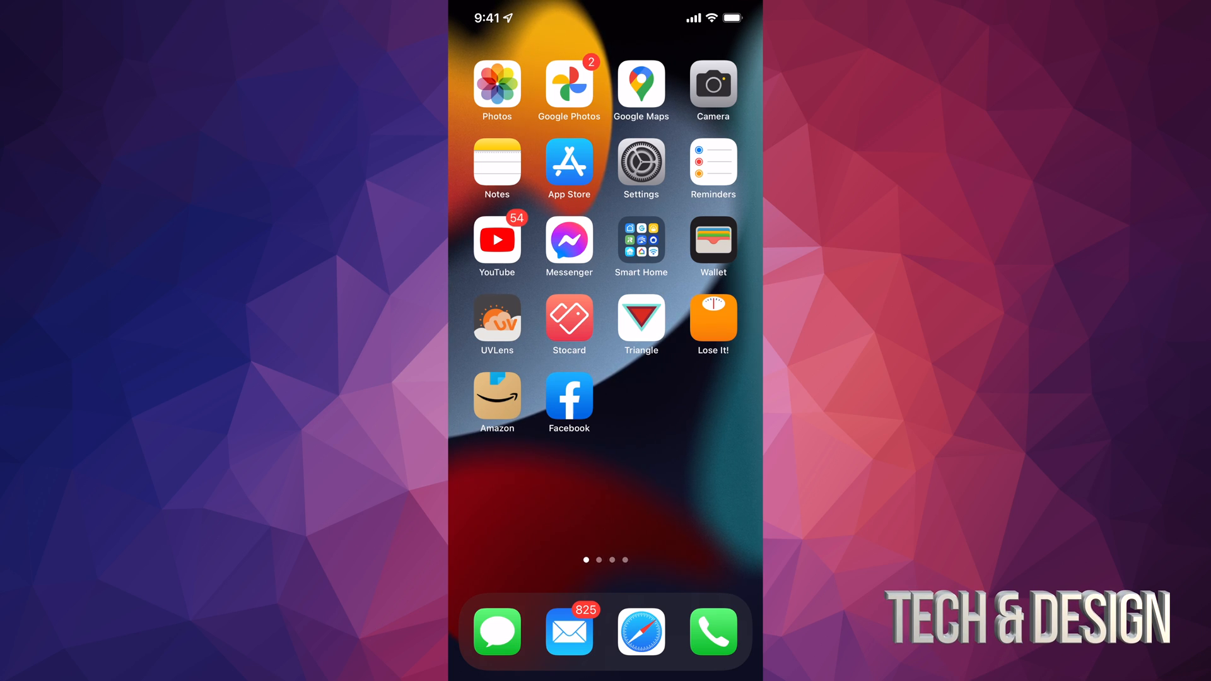
Launch Photos and open the Recents album, scrolling through its photo grid.
{"action": "left_click", "coordinate": [496, 85]}
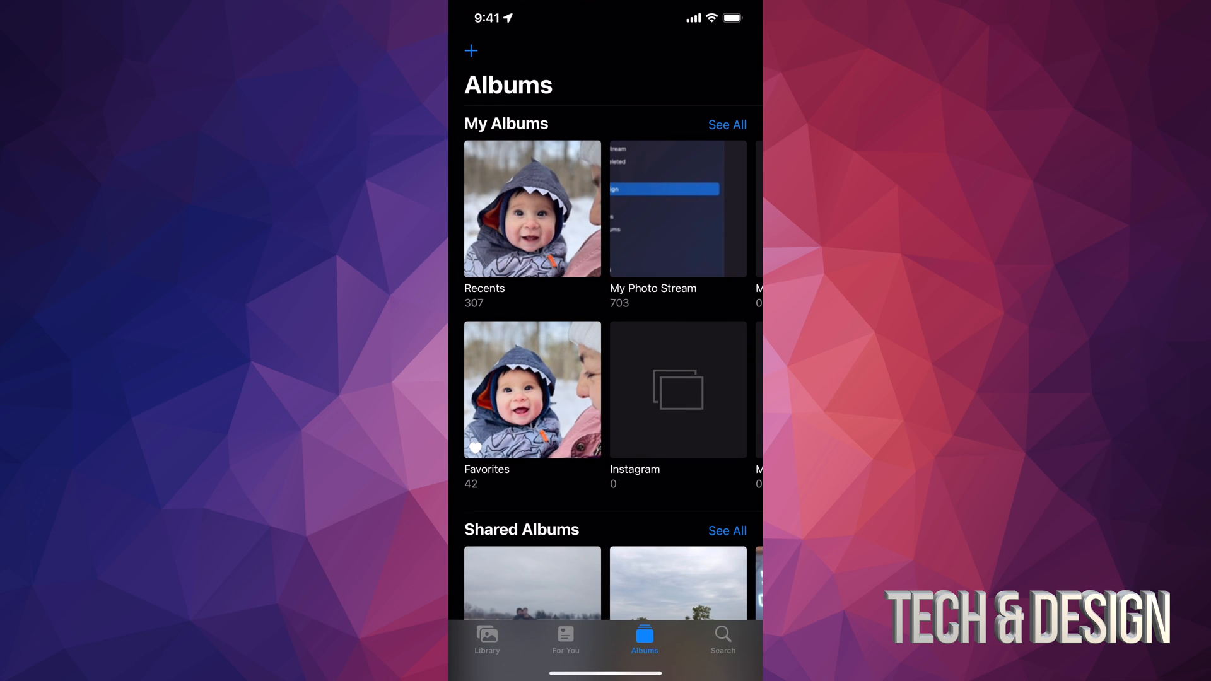
{"action": "left_click", "coordinate": [531, 209]}
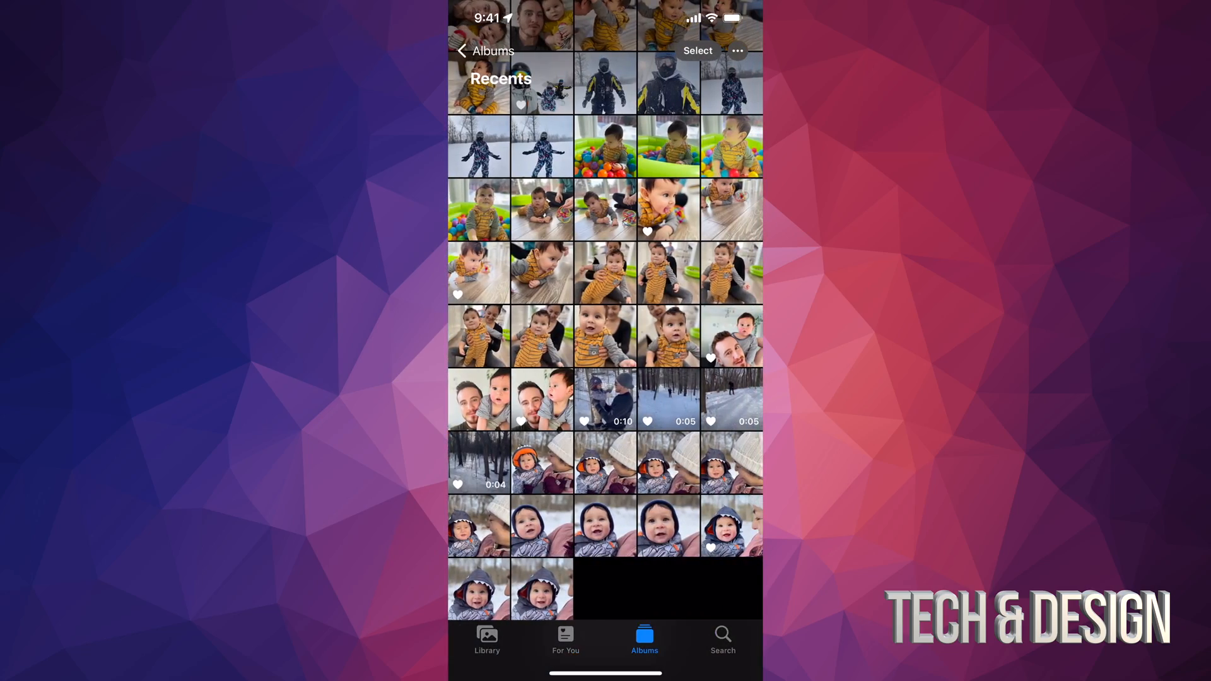
{"action": "scroll", "scroll_direction": "down", "scroll_amount": 3}
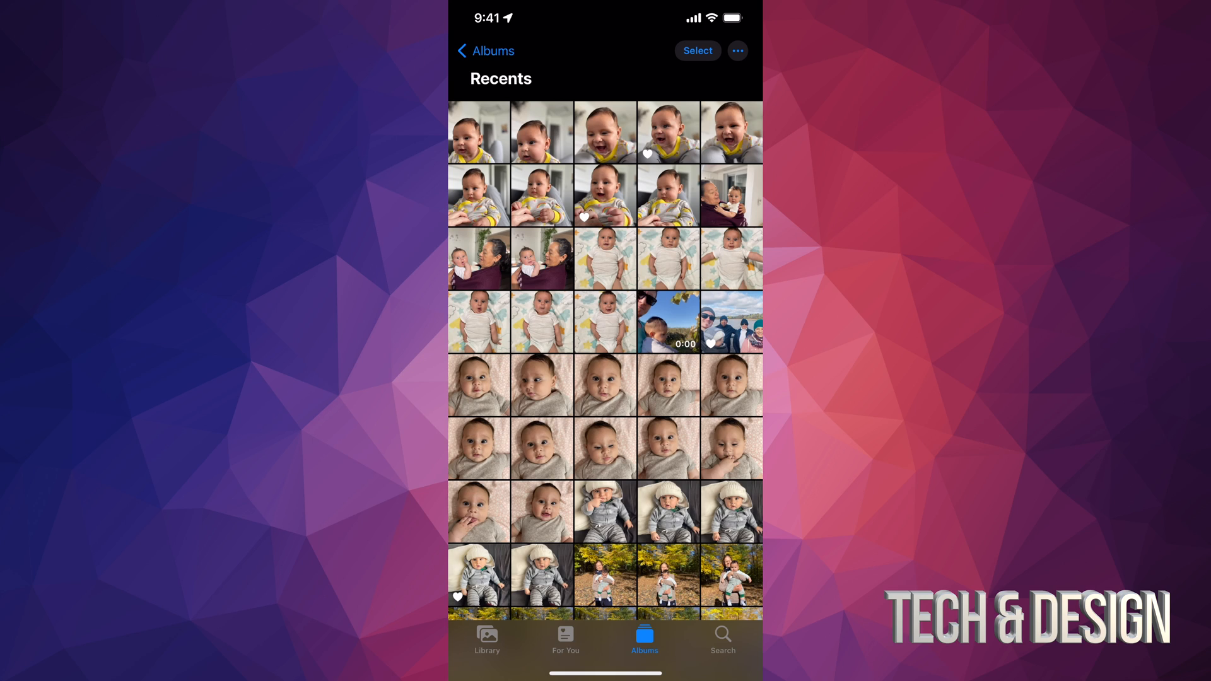
Select the first photo in Recents and send it to the trash.
{"action": "left_click", "coordinate": [696, 51]}
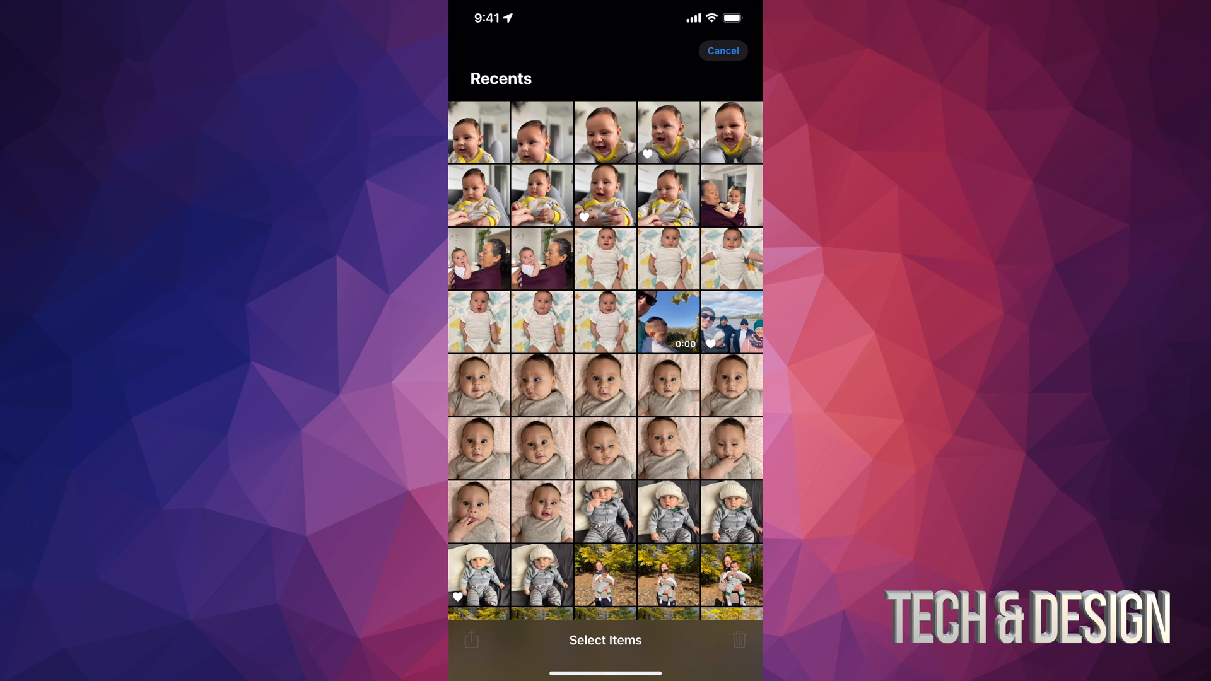
{"action": "left_click", "coordinate": [479, 131]}
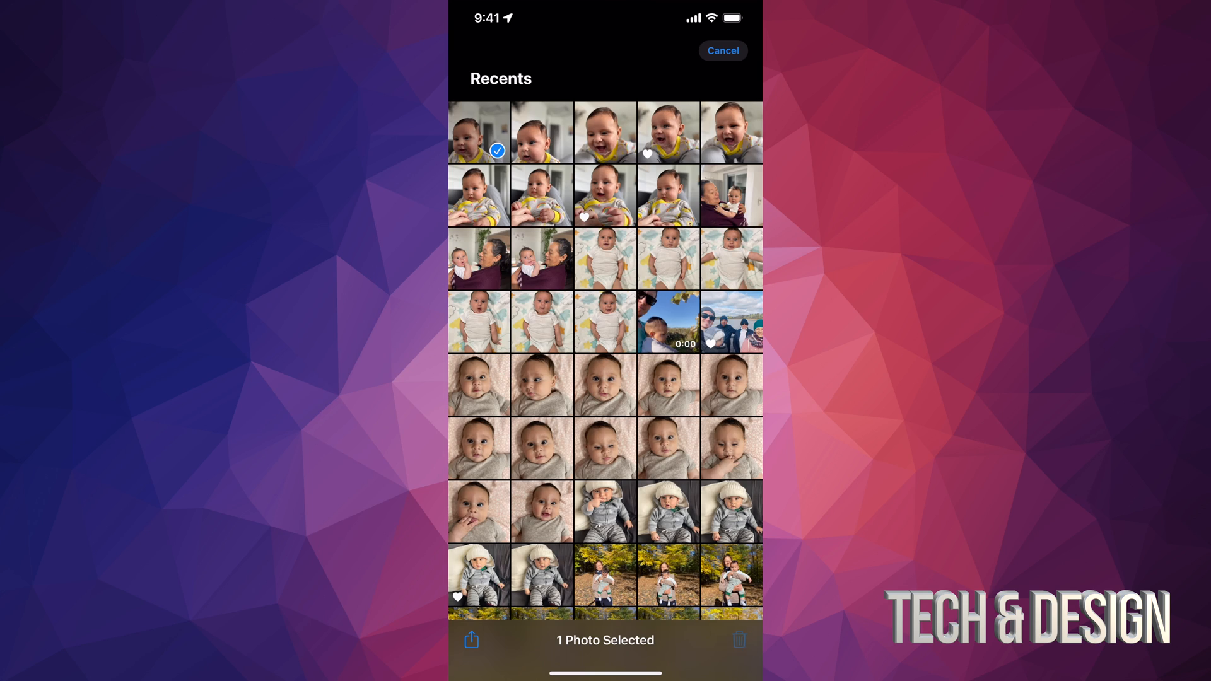
{"action": "left_click", "coordinate": [737, 640]}
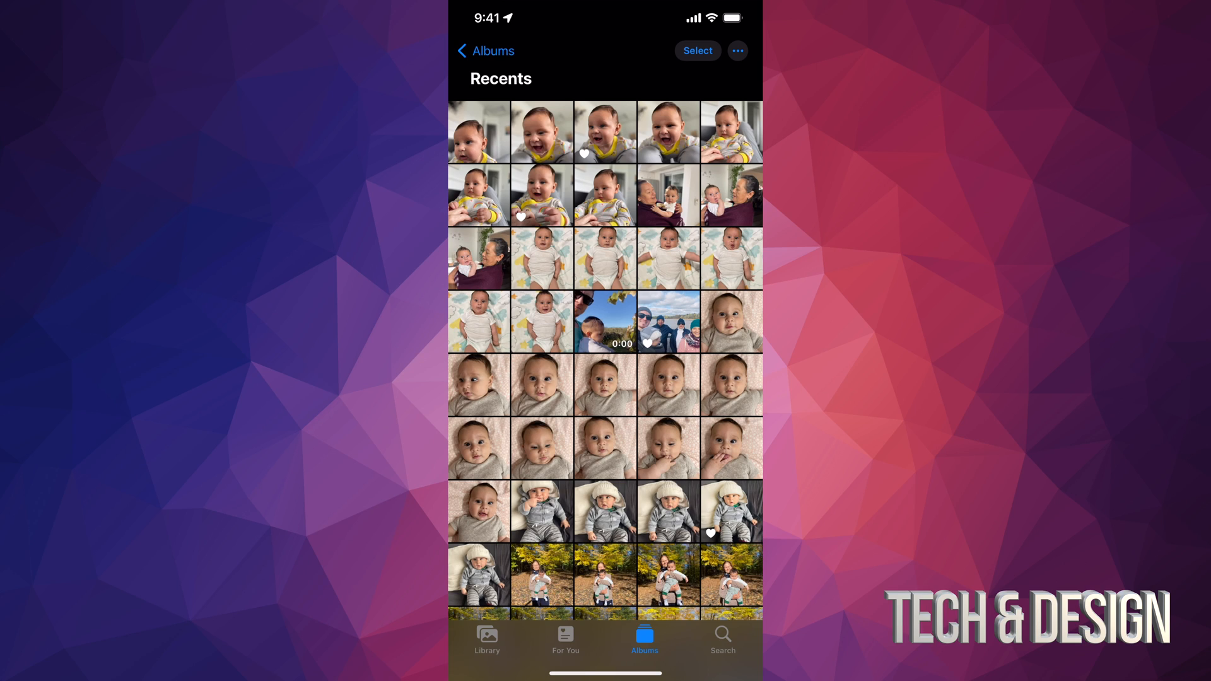
Select four items including the short video and confirm Delete 4 Items.
{"action": "left_click", "coordinate": [695, 52]}
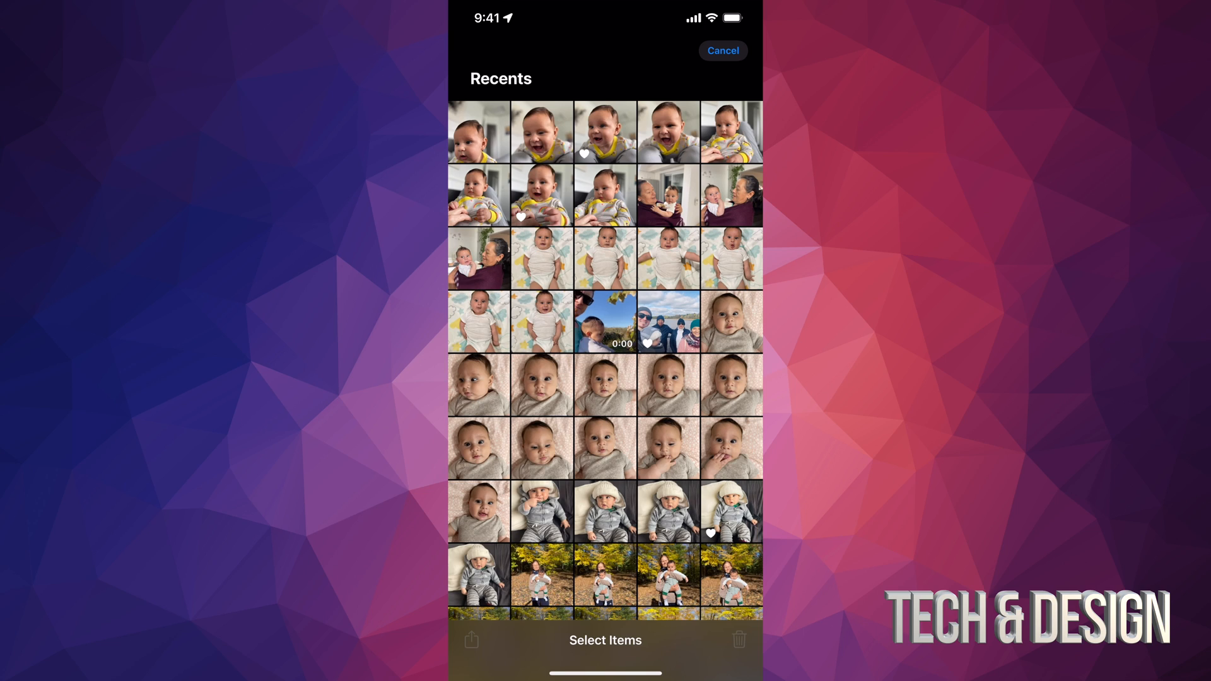
{"action": "left_click", "coordinate": [478, 131]}
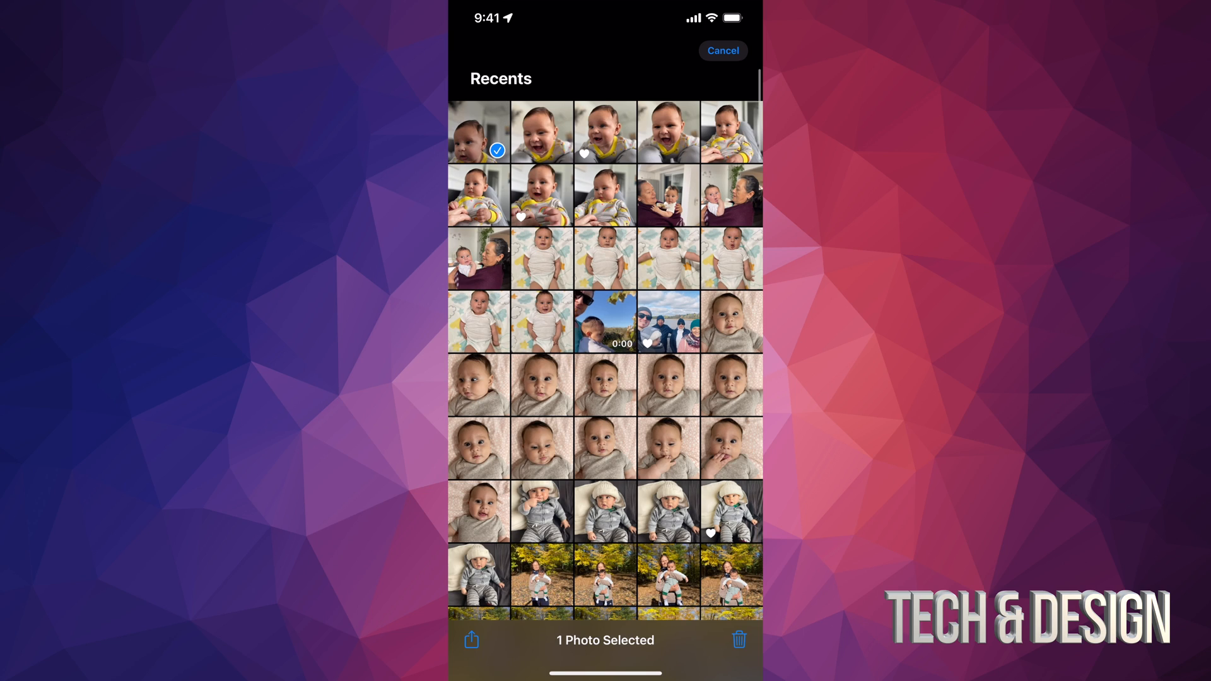
{"action": "left_click", "coordinate": [667, 196]}
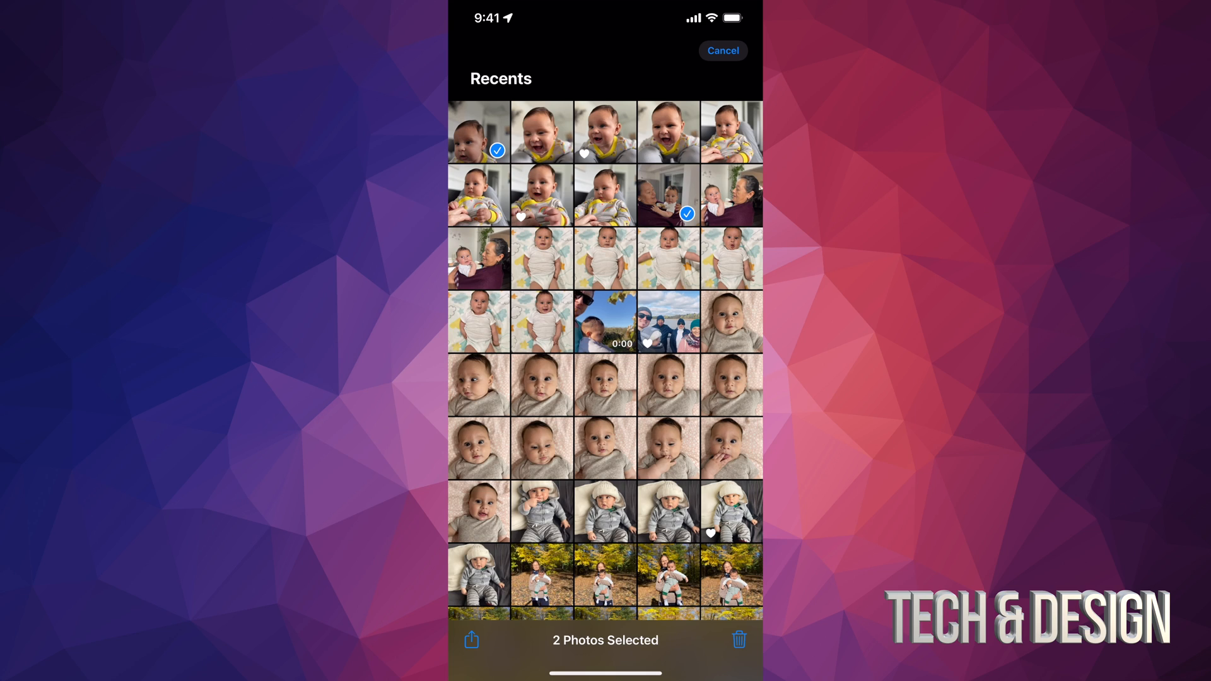
{"action": "left_click", "coordinate": [604, 320]}
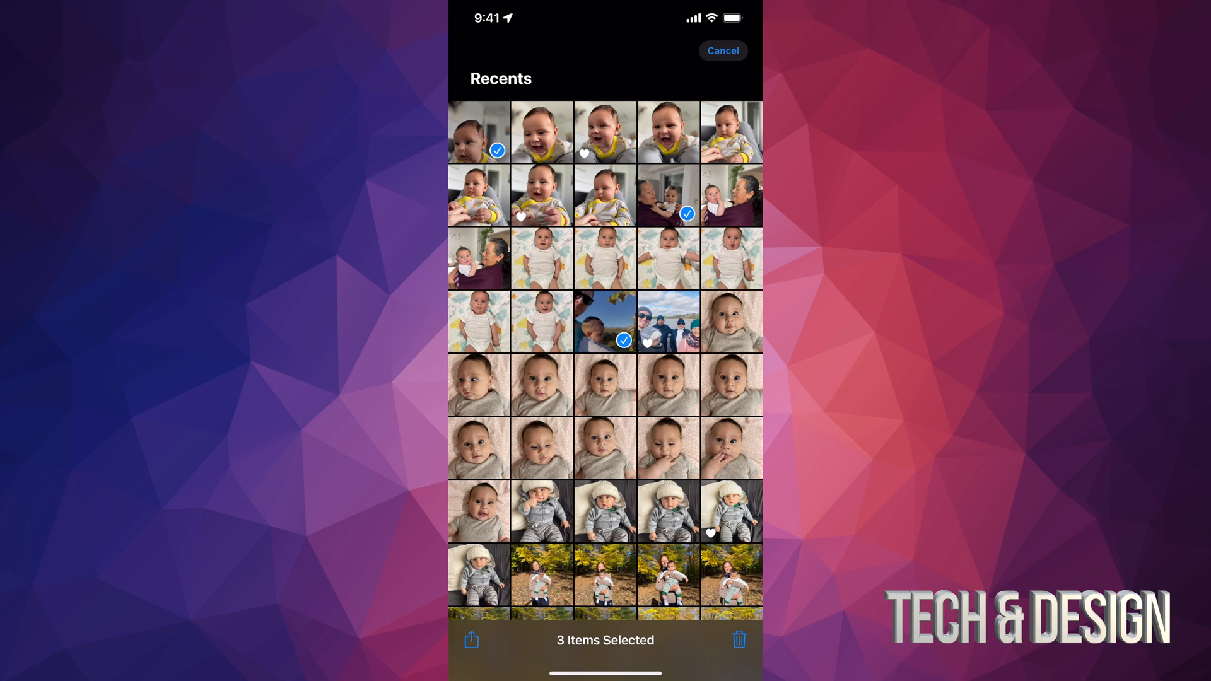
{"action": "left_click", "coordinate": [738, 640]}
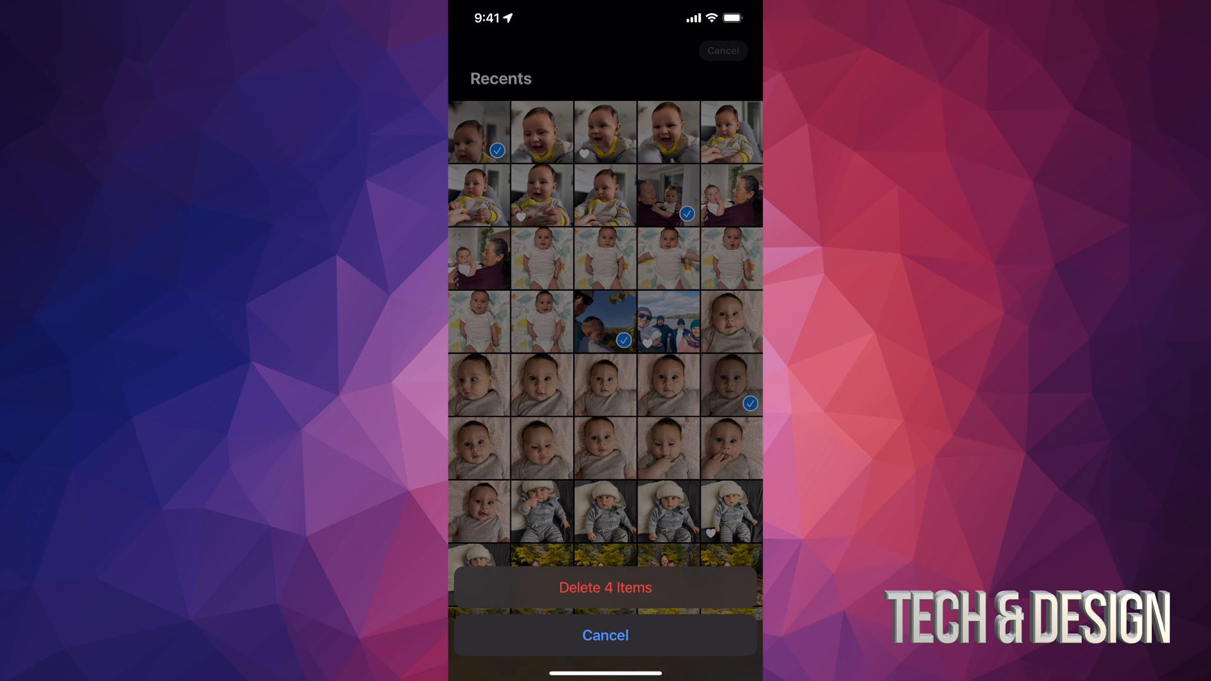
{"action": "left_click", "coordinate": [605, 587]}
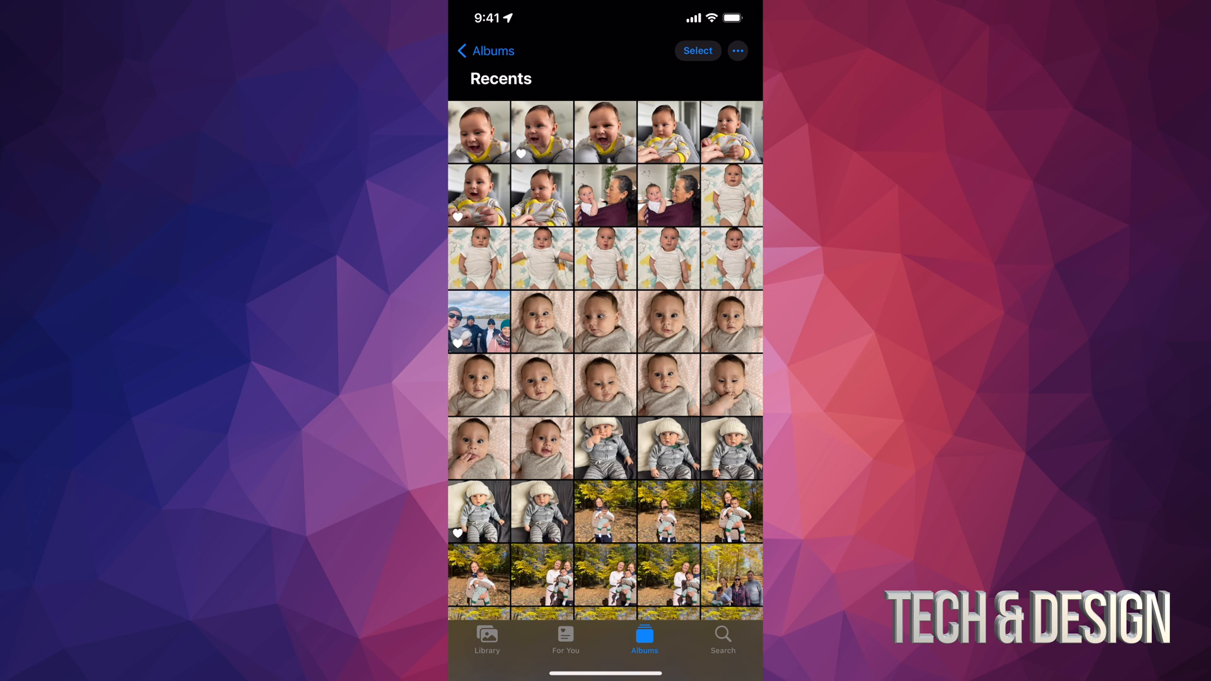
Select all 302 remaining items, delete them, and return to the albums overview.
{"action": "left_click", "coordinate": [695, 51]}
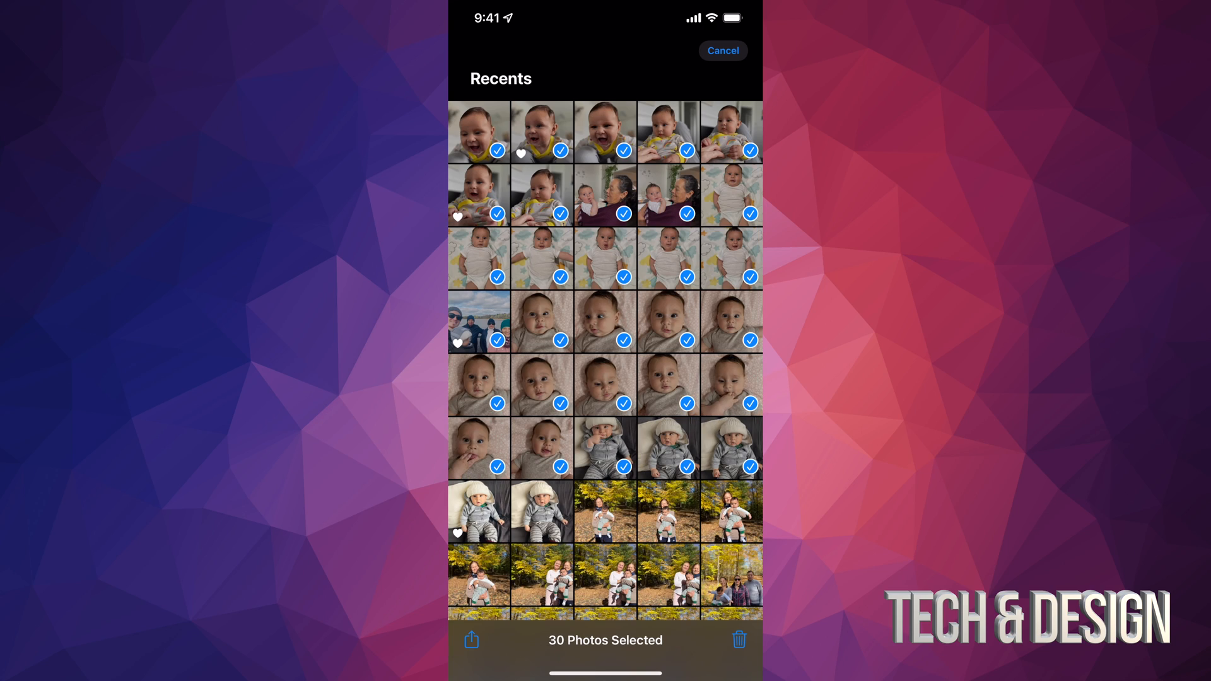
{"action": "scroll", "scroll_direction": "down", "scroll_amount": 3}
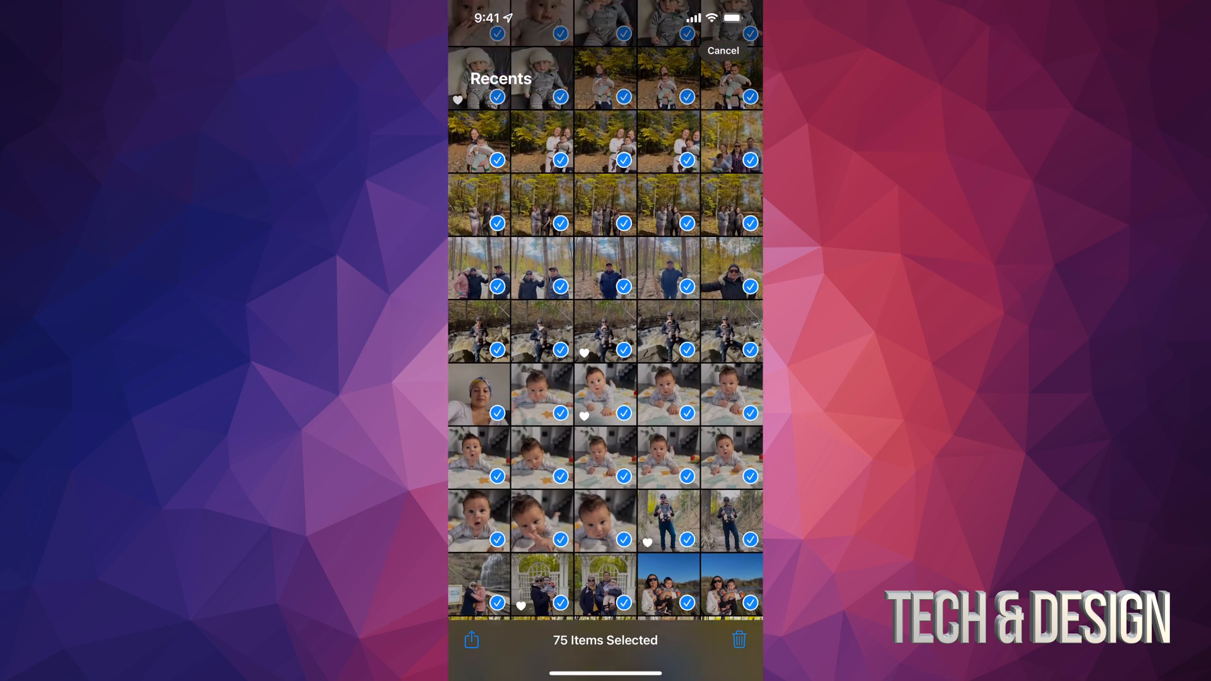
{"action": "scroll", "scroll_direction": "down", "scroll_amount": 3}
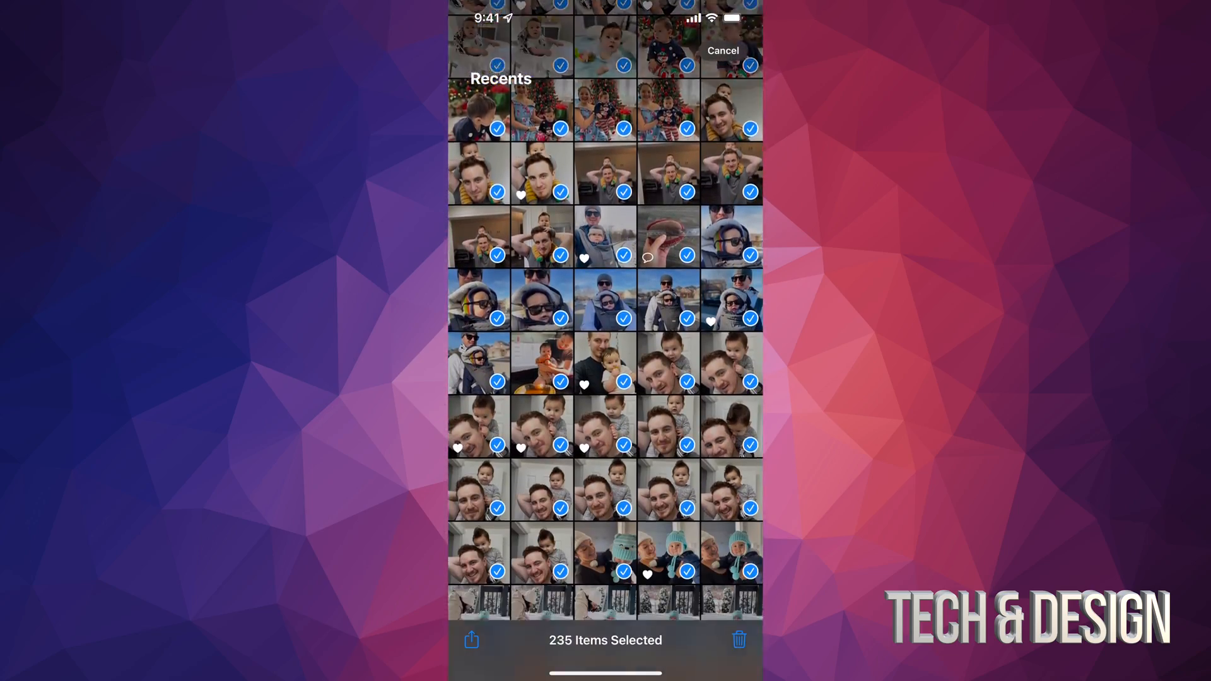
{"action": "scroll", "scroll_direction": "down", "scroll_amount": 3}
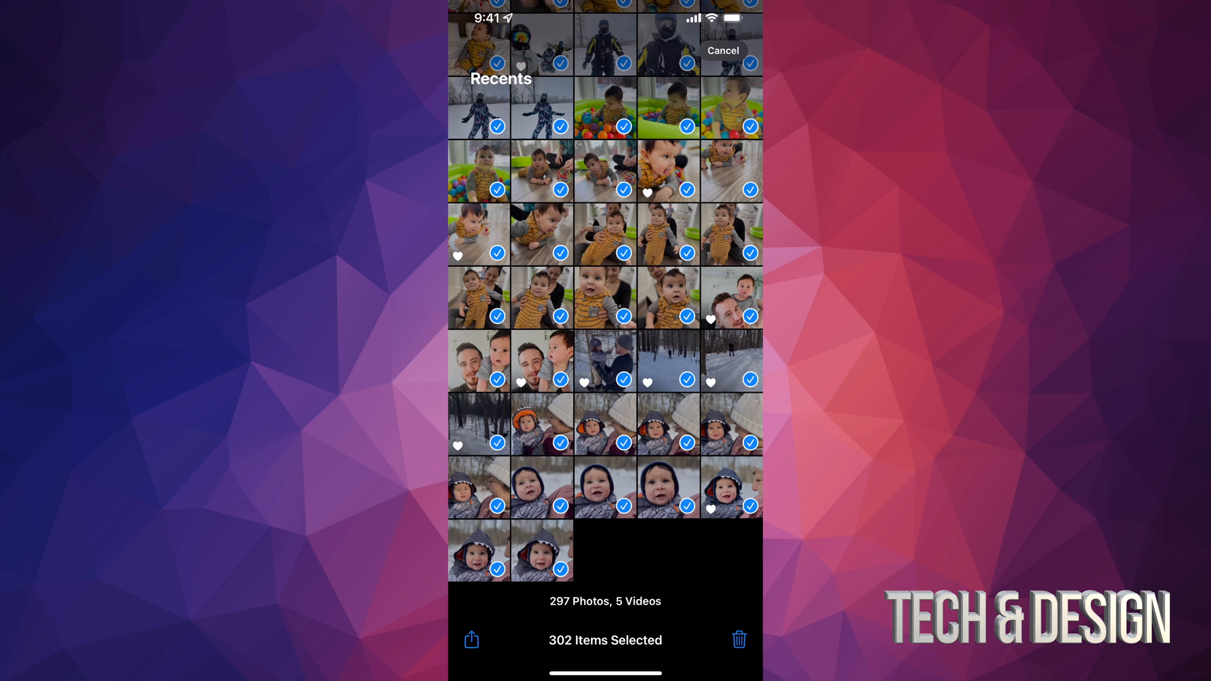
{"action": "left_click", "coordinate": [737, 639]}
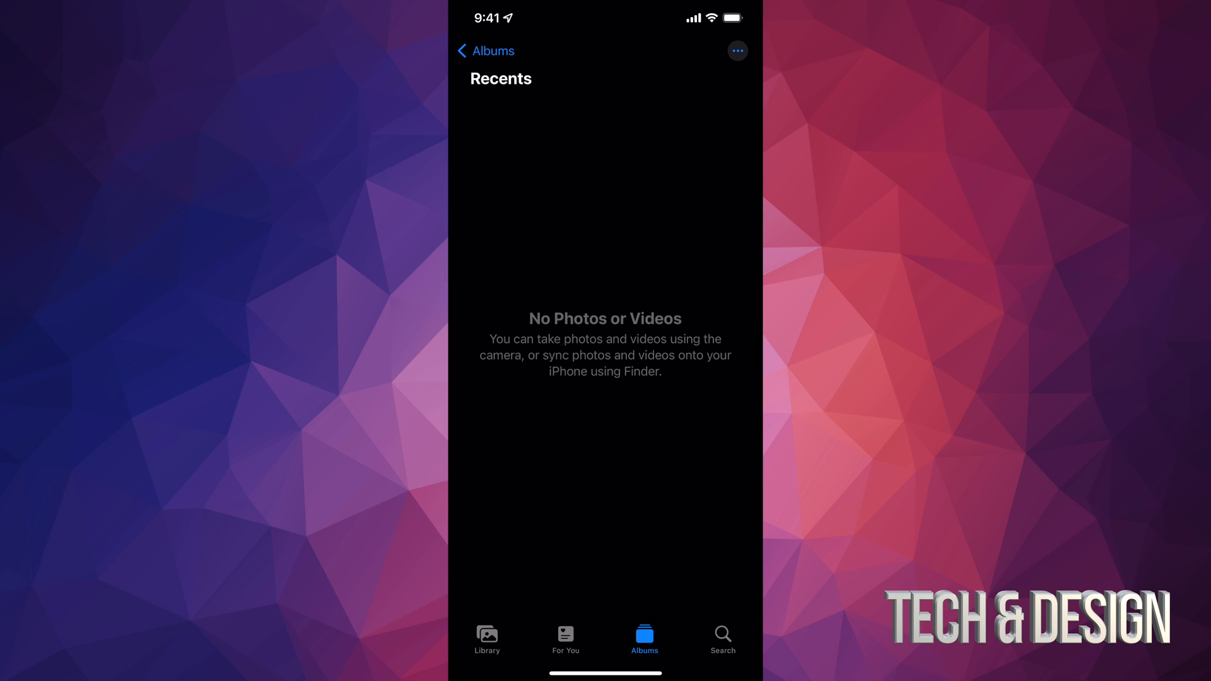
{"action": "left_click", "coordinate": [485, 51]}
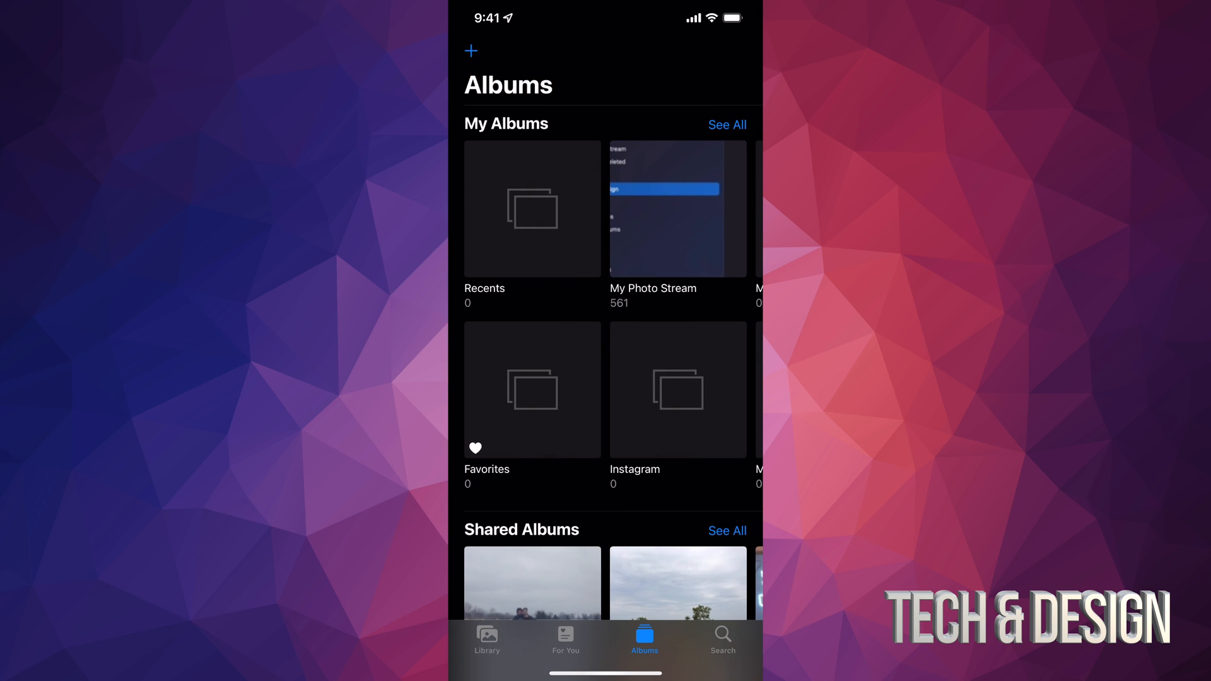
Scroll down to Utilities and open Recently Deleted with its 306 items.
{"action": "scroll", "scroll_direction": "down", "scroll_amount": 3}
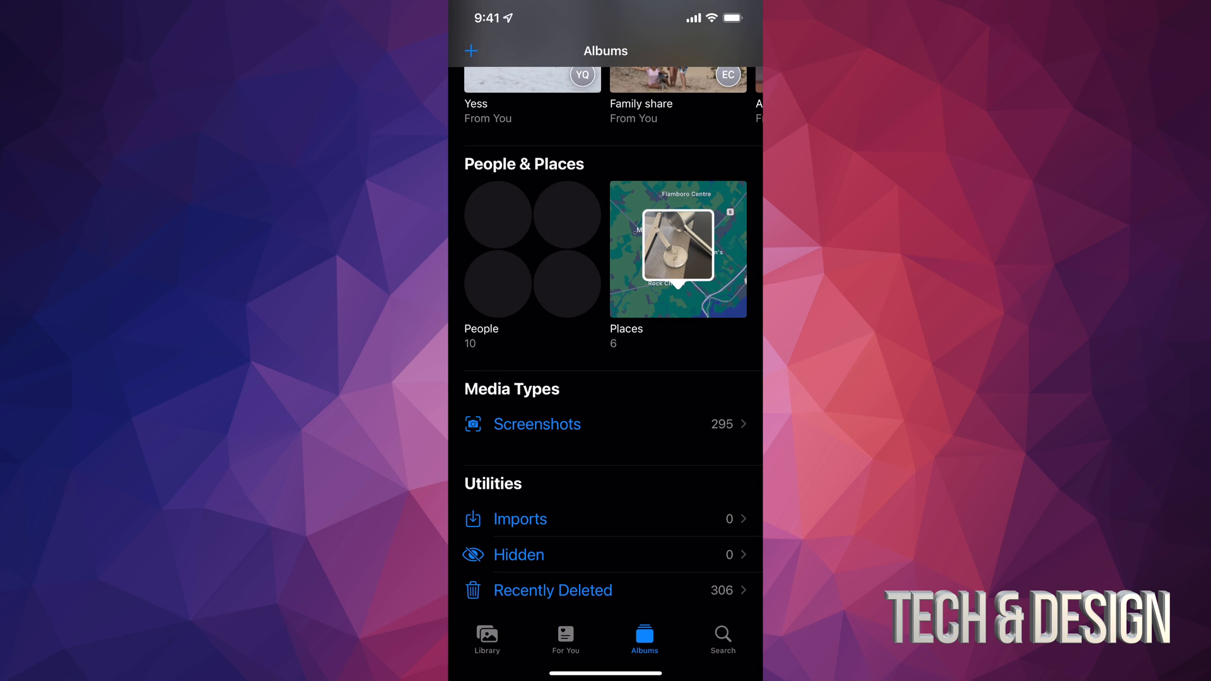
{"action": "left_click", "coordinate": [604, 590]}
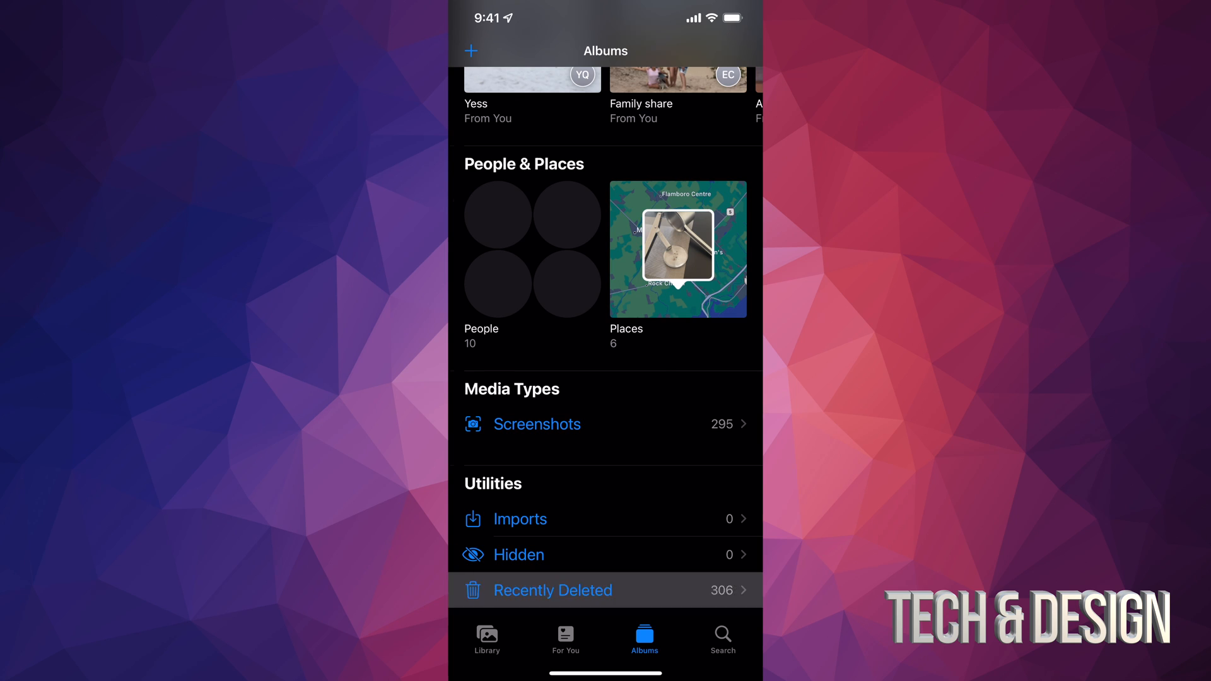
{"action": "left_click", "coordinate": [552, 590]}
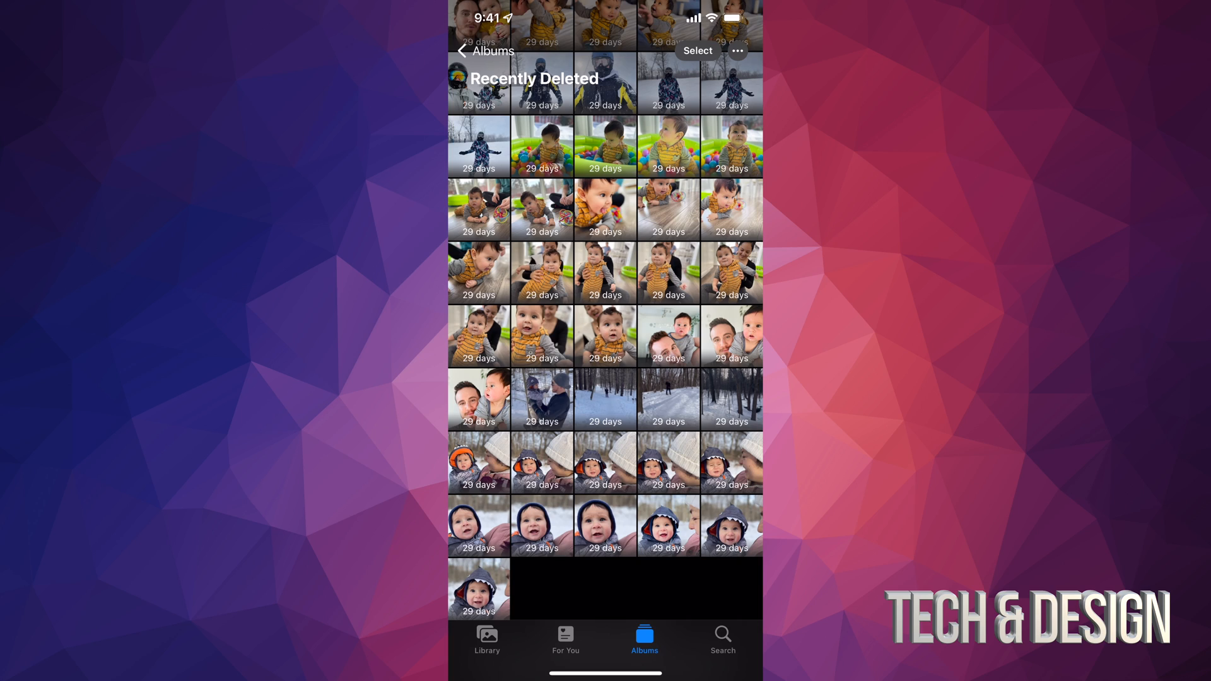
Delete All 306 items permanently after one cancelled attempt, then return to Albums.
{"action": "left_click", "coordinate": [695, 50]}
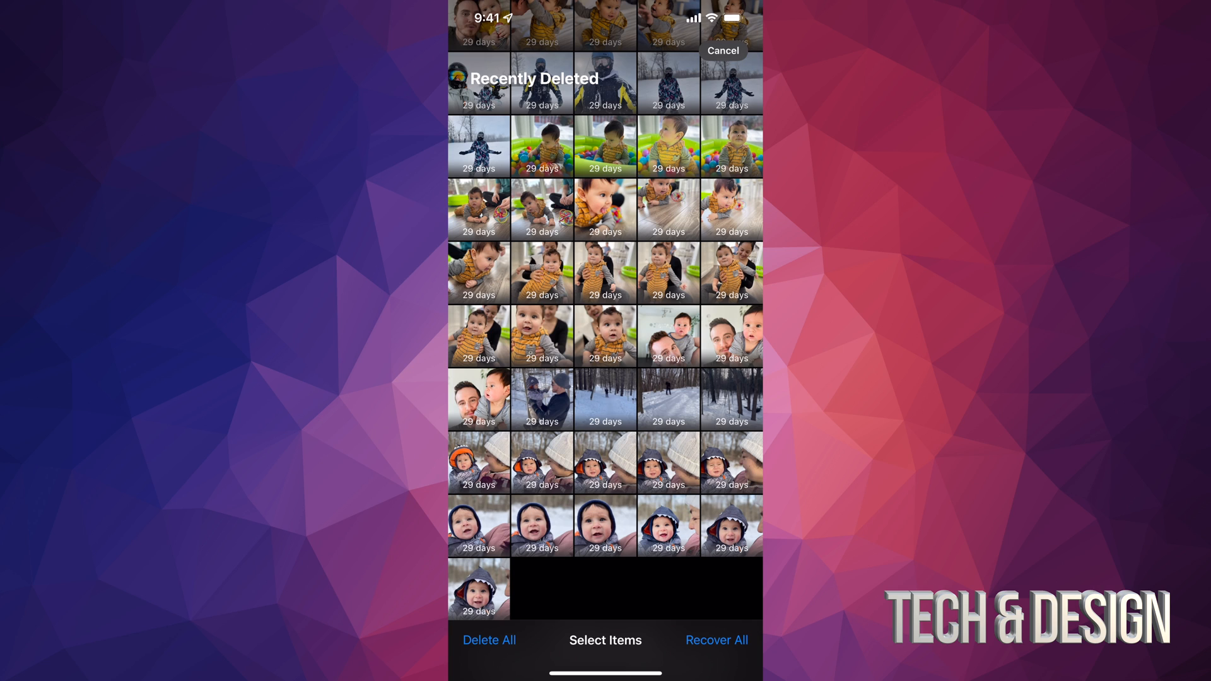
{"action": "left_click", "coordinate": [488, 639]}
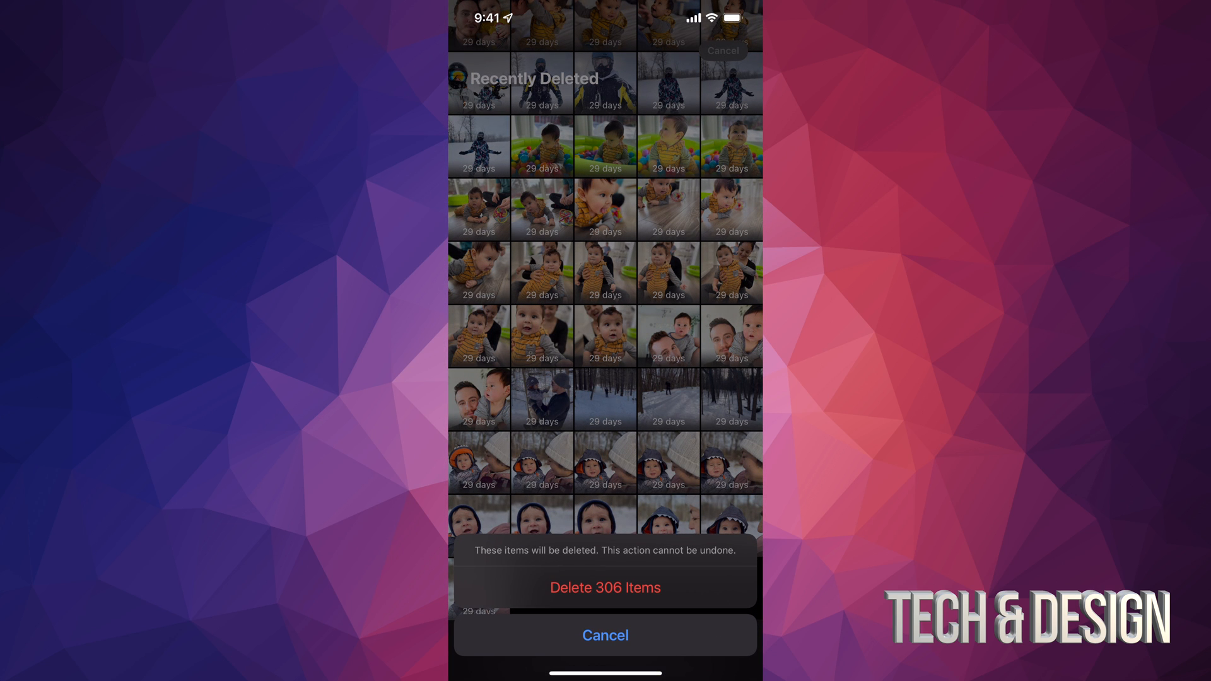
{"action": "left_click", "coordinate": [604, 635]}
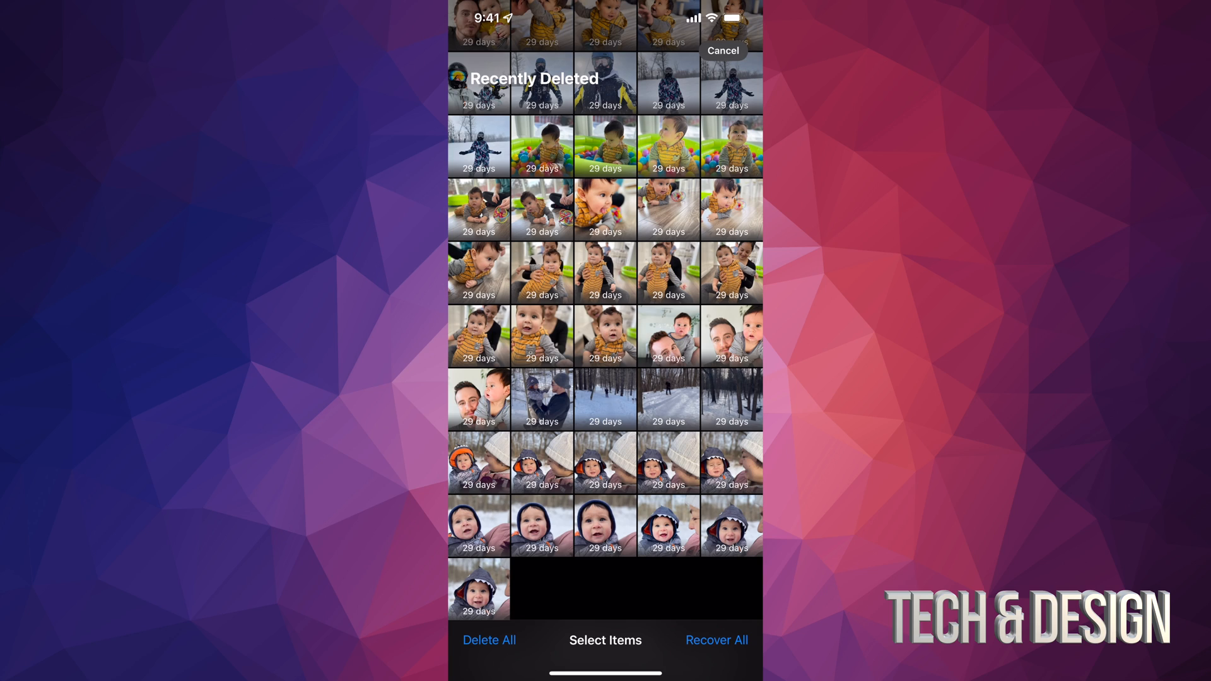
{"action": "left_click", "coordinate": [488, 639]}
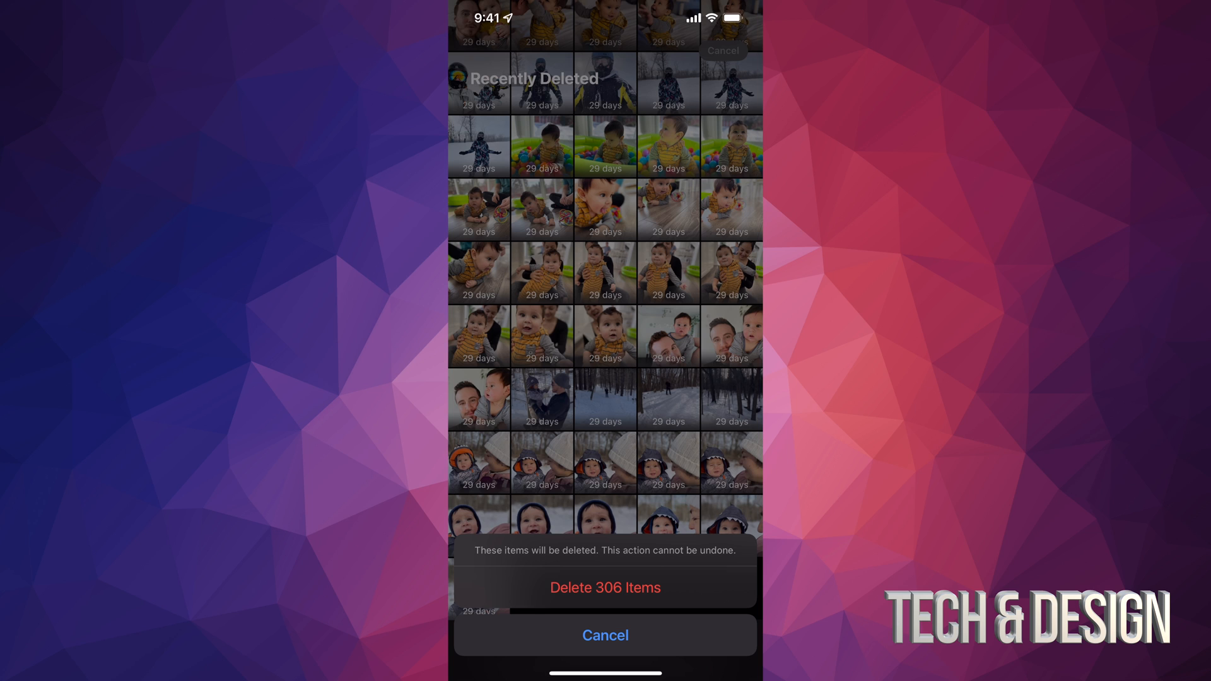
{"action": "left_click", "coordinate": [605, 587]}
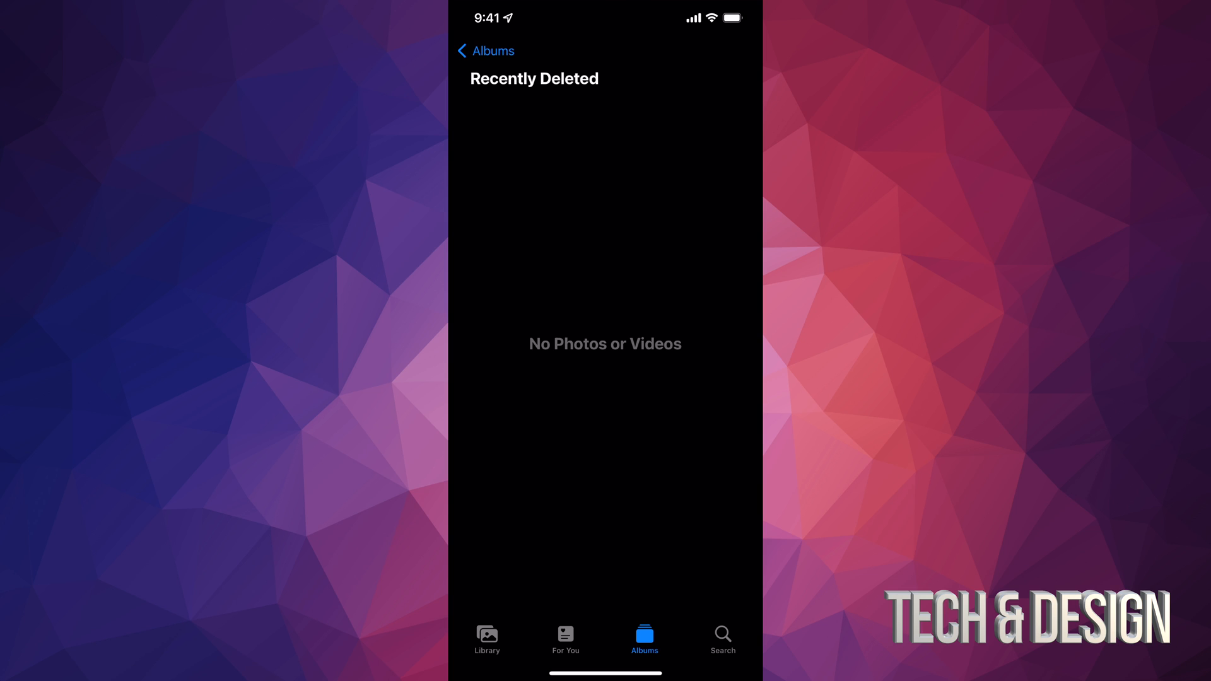
{"action": "left_click", "coordinate": [485, 51]}
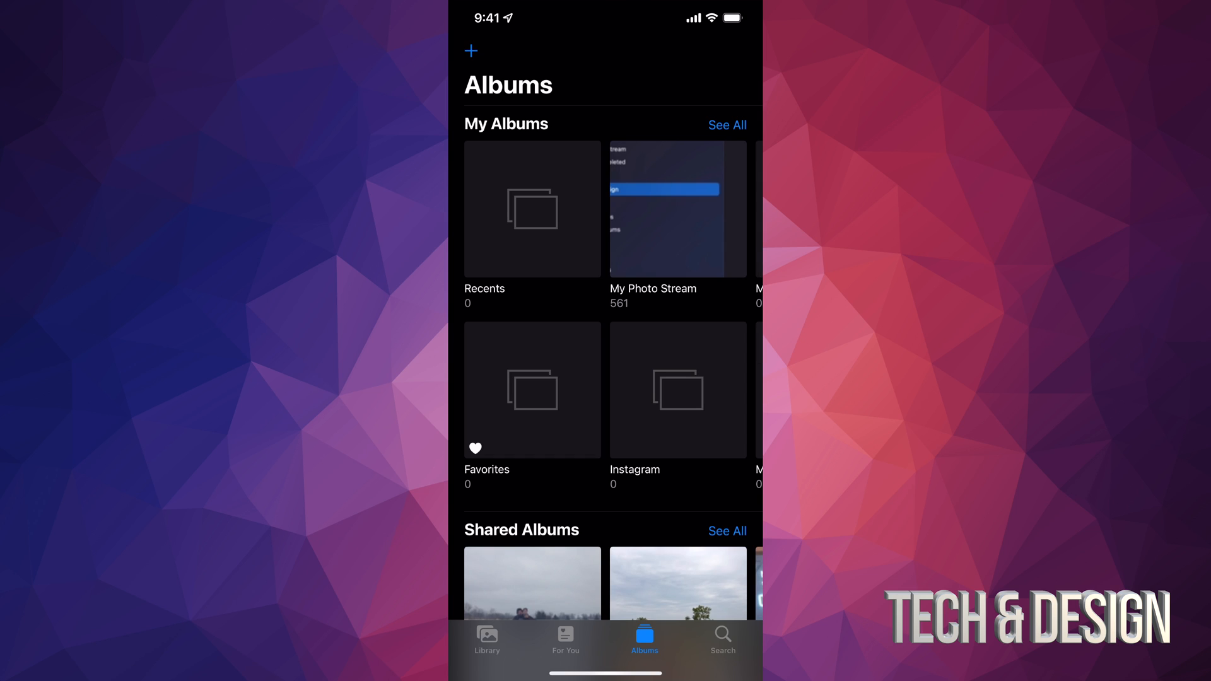